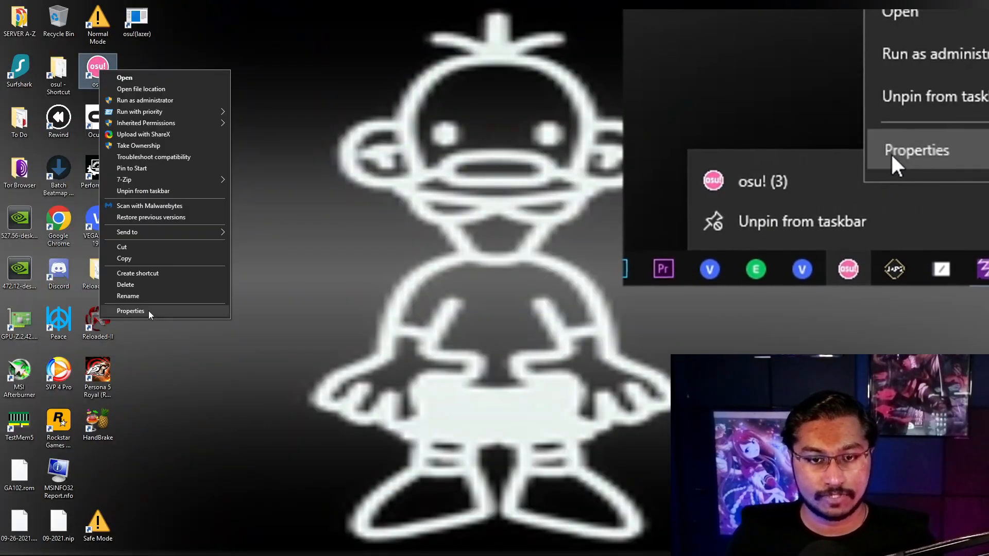
From the osu! shortcut's Properties, jump to the game's install folder under AppData\Local
left_click(130, 311)
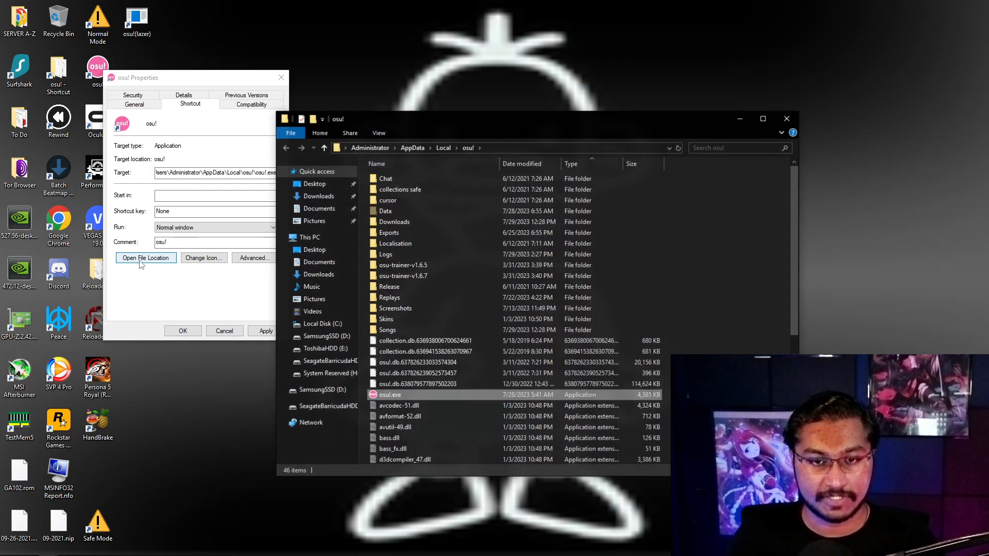
left_click(145, 258)
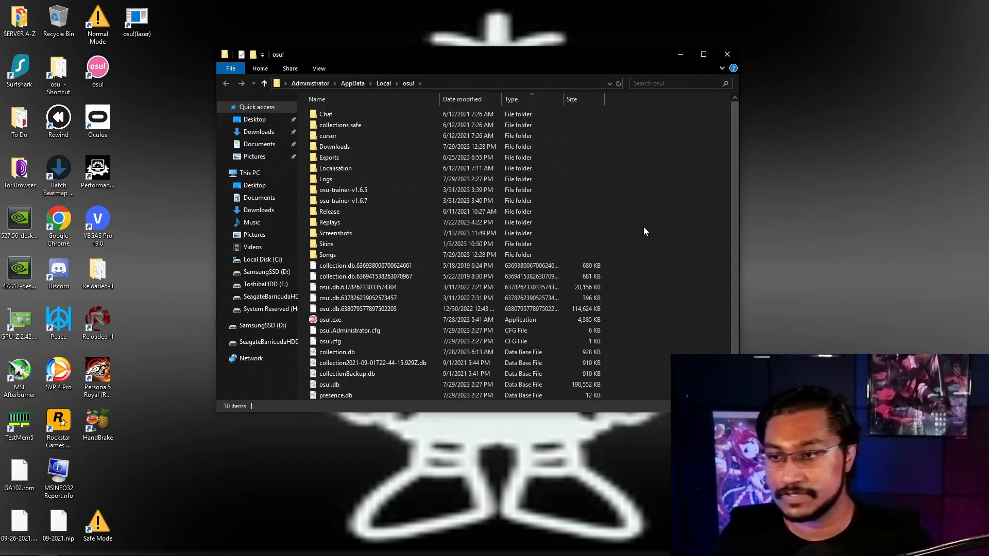
Launch osu!.exe once so the folder gains its Data, Logs and DLL files
scroll("down", 3)
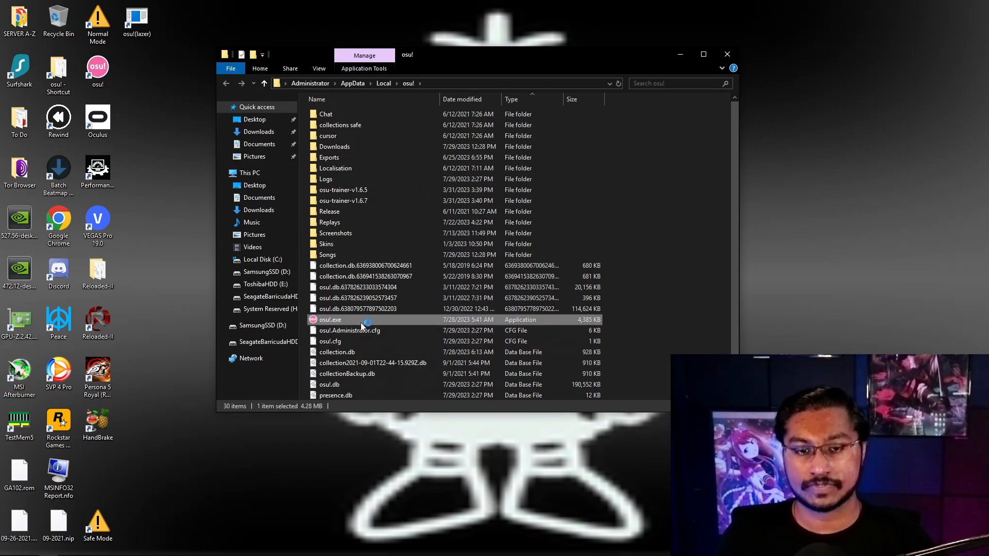
double_click(329, 320)
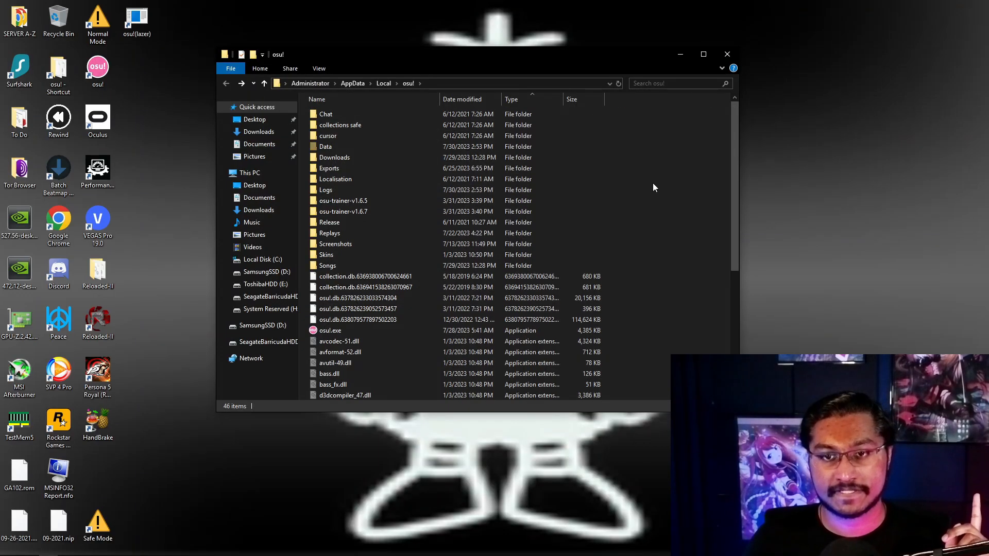
Browse into Data\r and save the Notepad script as 'osu Replay Restorer.bat' in the osu! folder
left_click(337, 150)
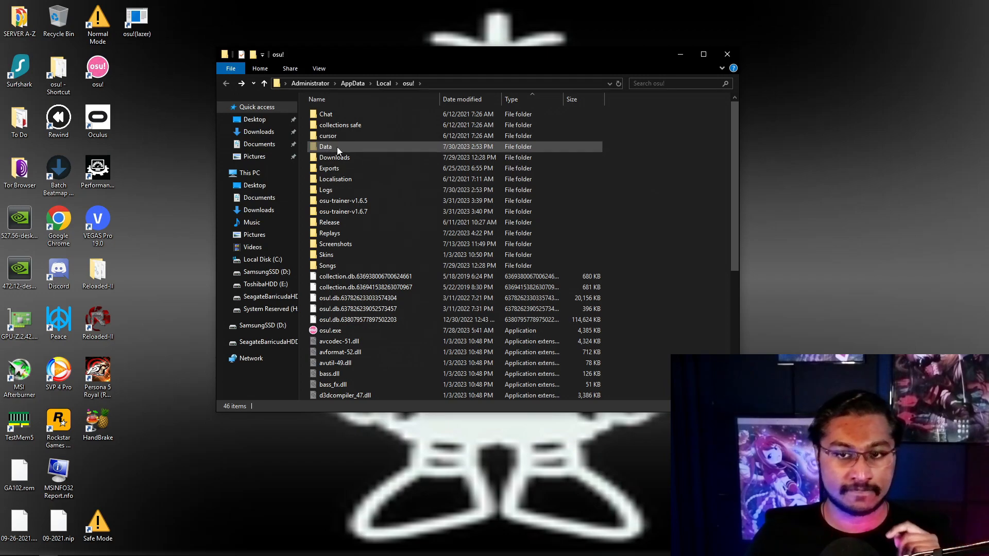
double_click(327, 146)
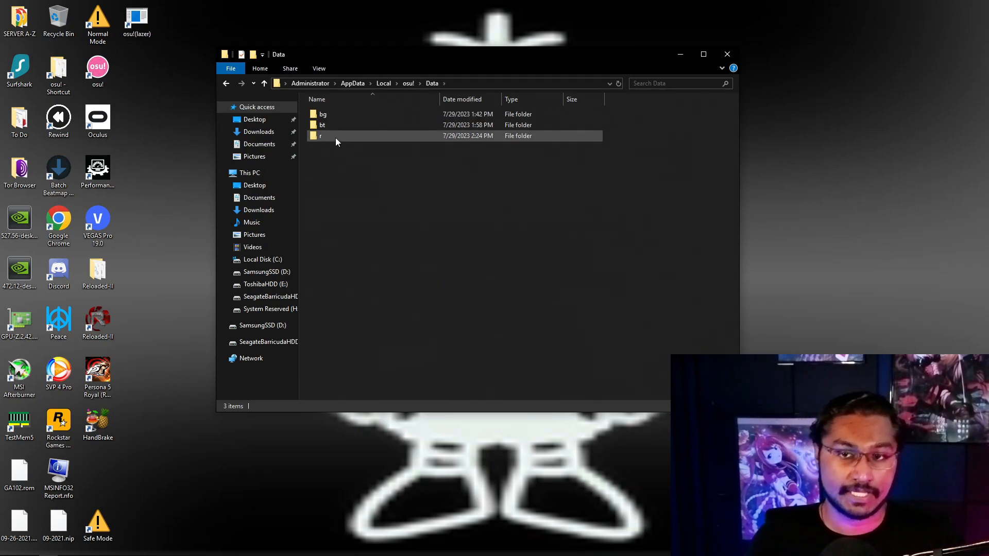
double_click(320, 135)
type("osu rep")
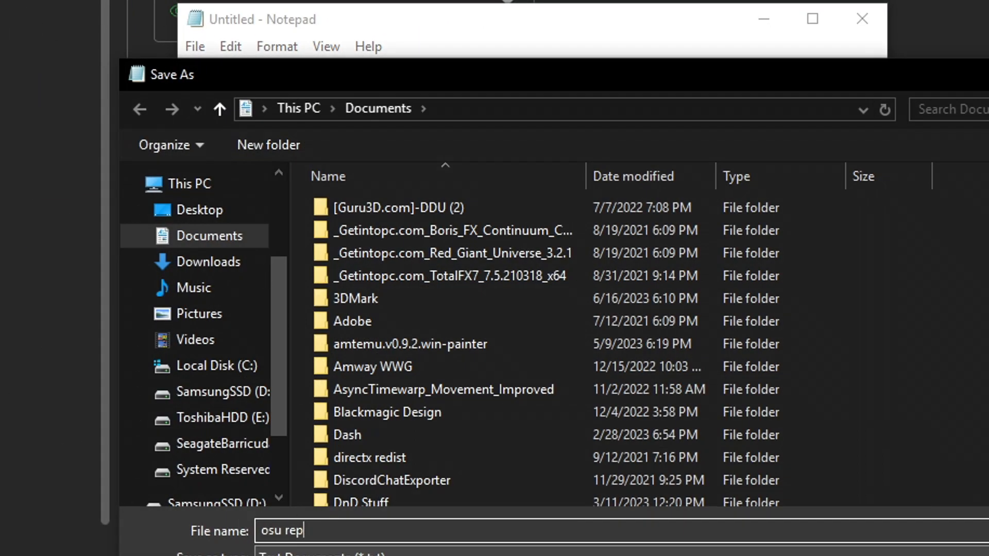
type("lay restorer.b")
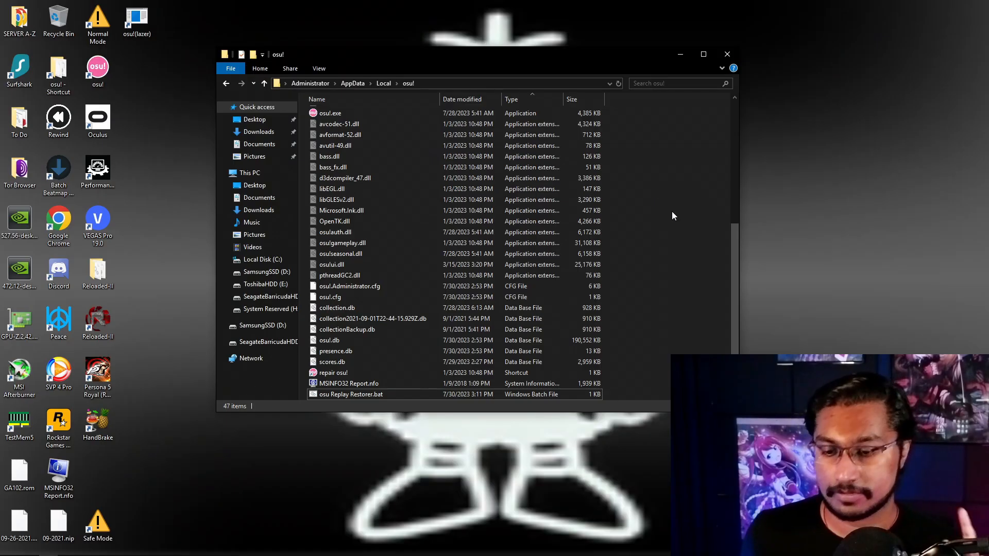
Edit the batch file, replacing YOUR_ACCOUNT_NAME_HERE with 'Adminst', and save it
right_click(350, 394)
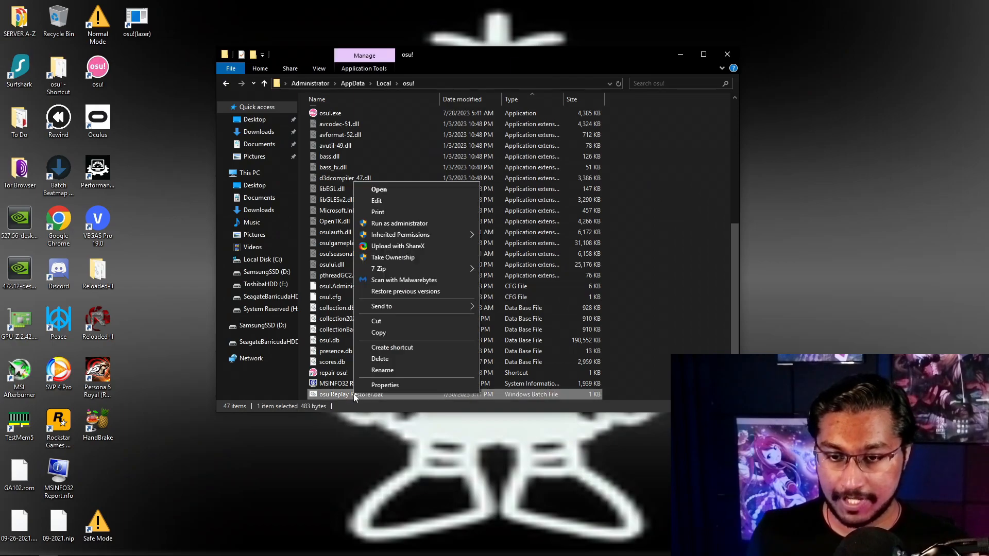
left_click(376, 201)
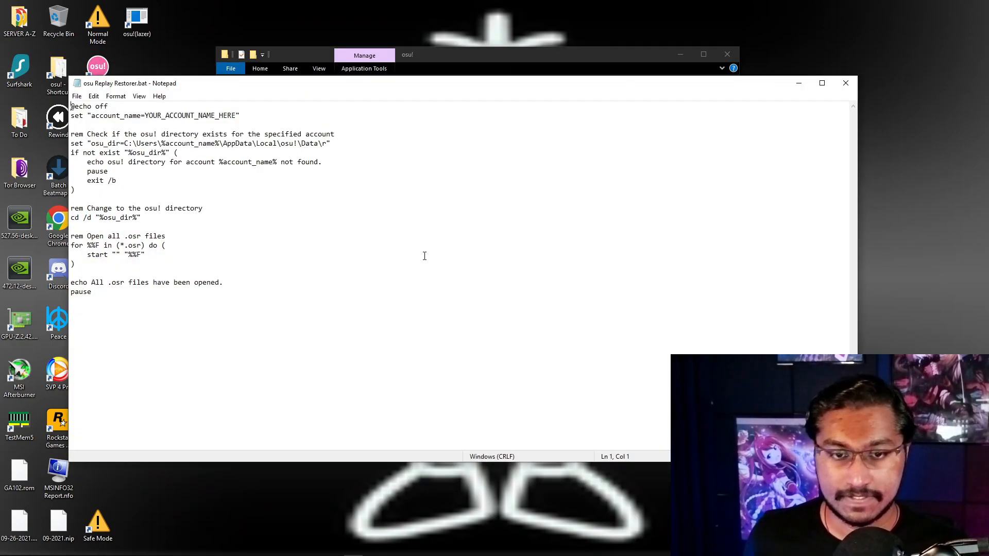
double_click(147, 116)
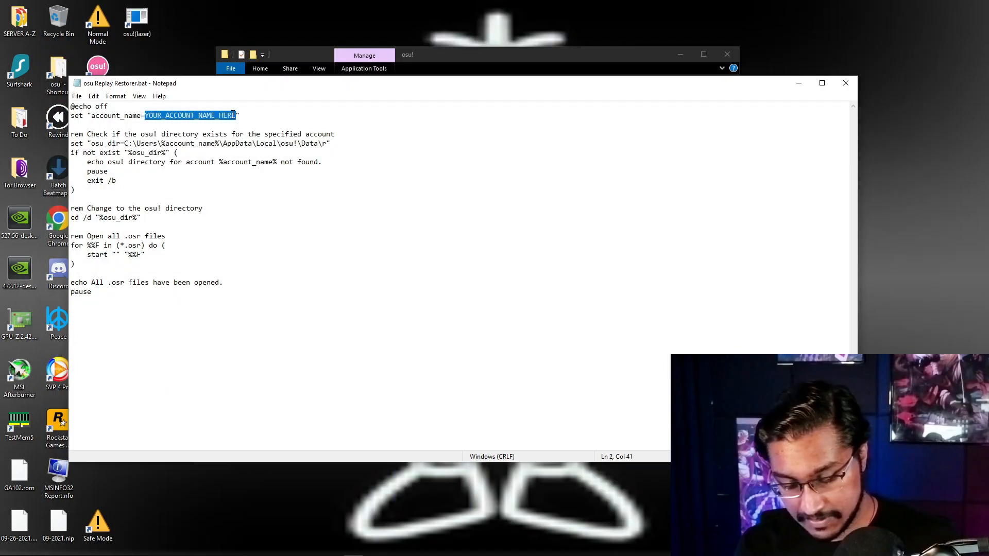
type("Adminst\"")
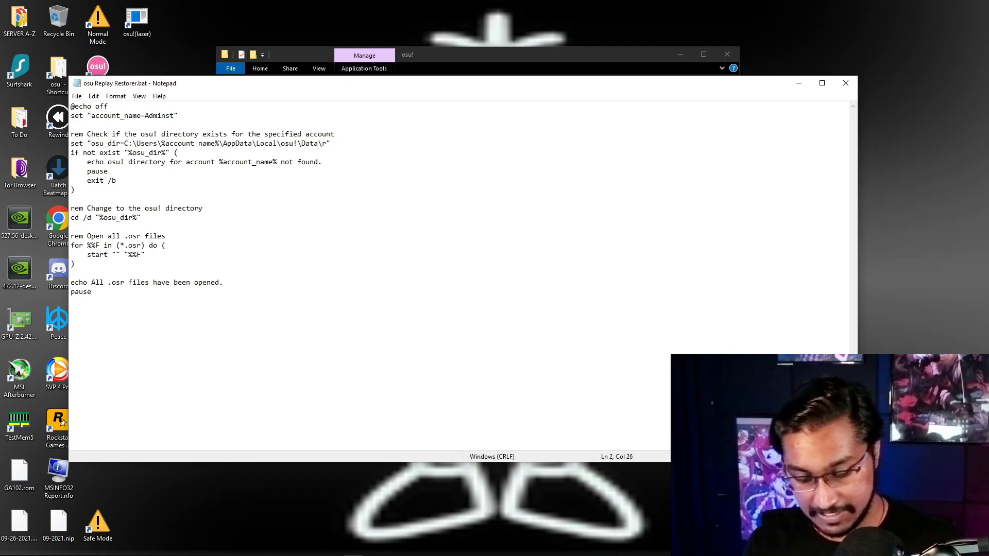
key("ctrl+s")
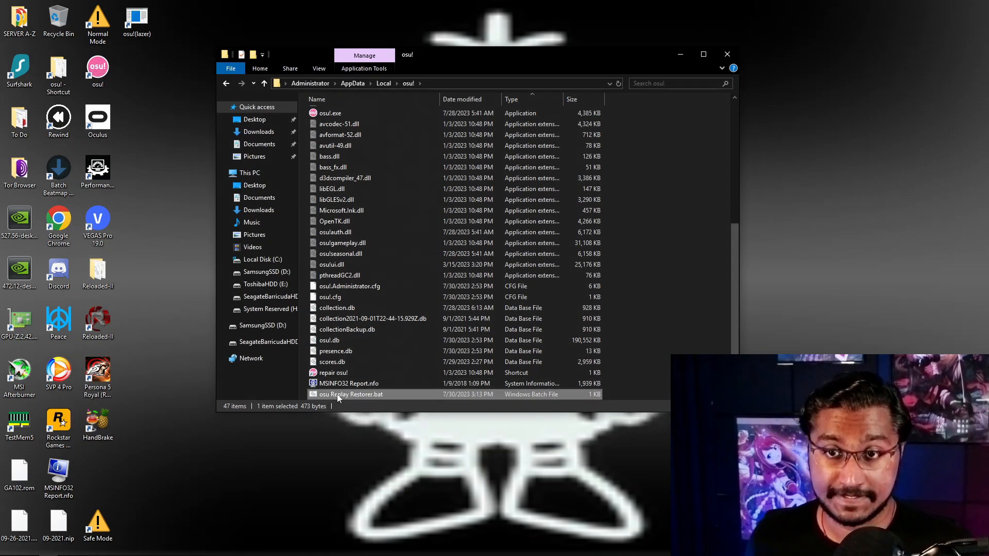
Run osu Replay Restorer.bat so a command window opens and osu! starts
double_click(350, 395)
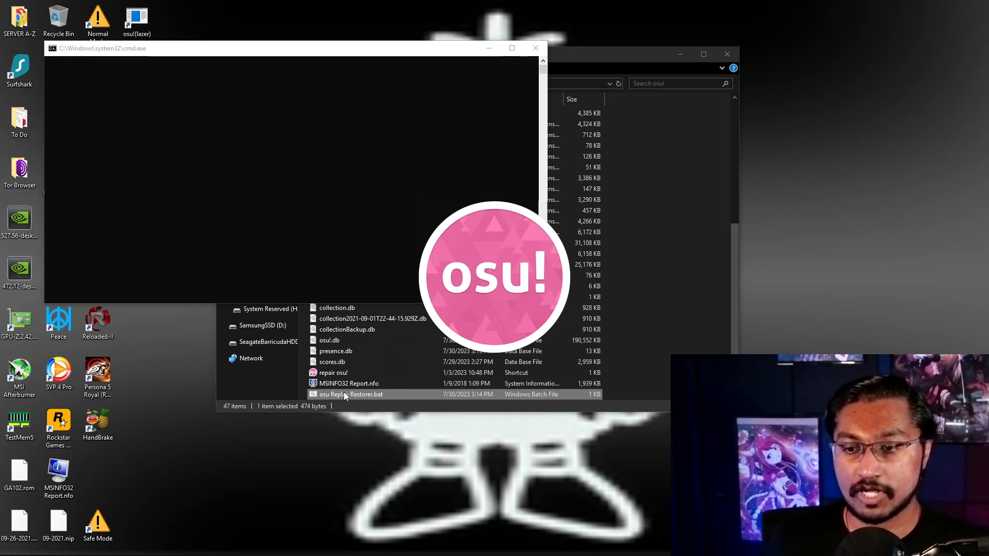